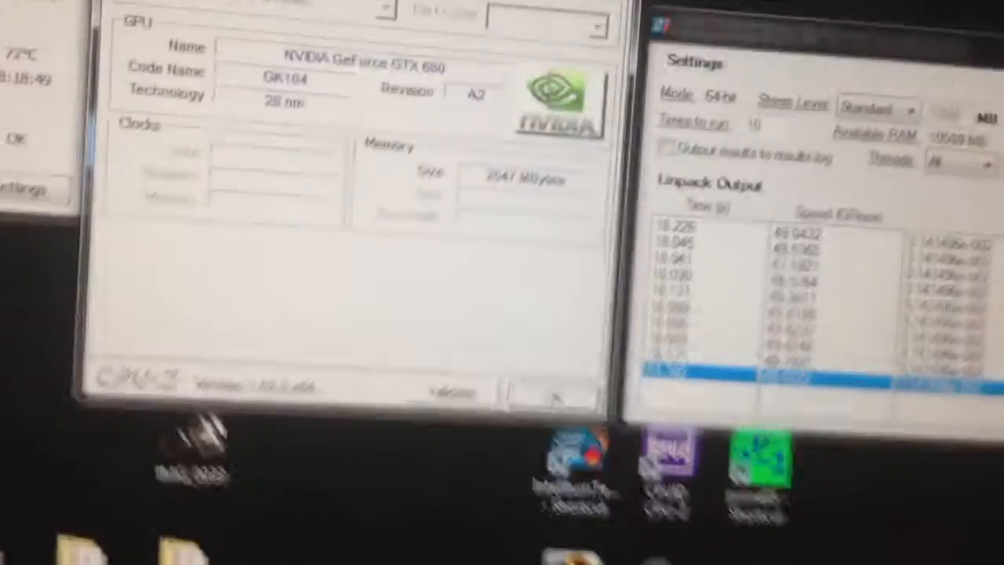
Show the Memory details: 12288 MB triple-channel DDR3 and its timings
left_click(312, 22)
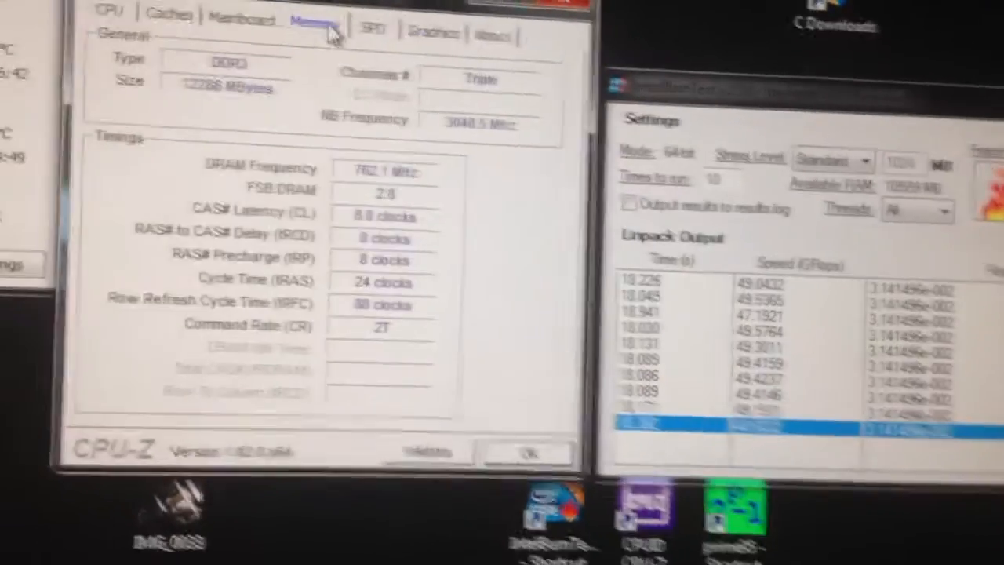
left_click(226, 21)
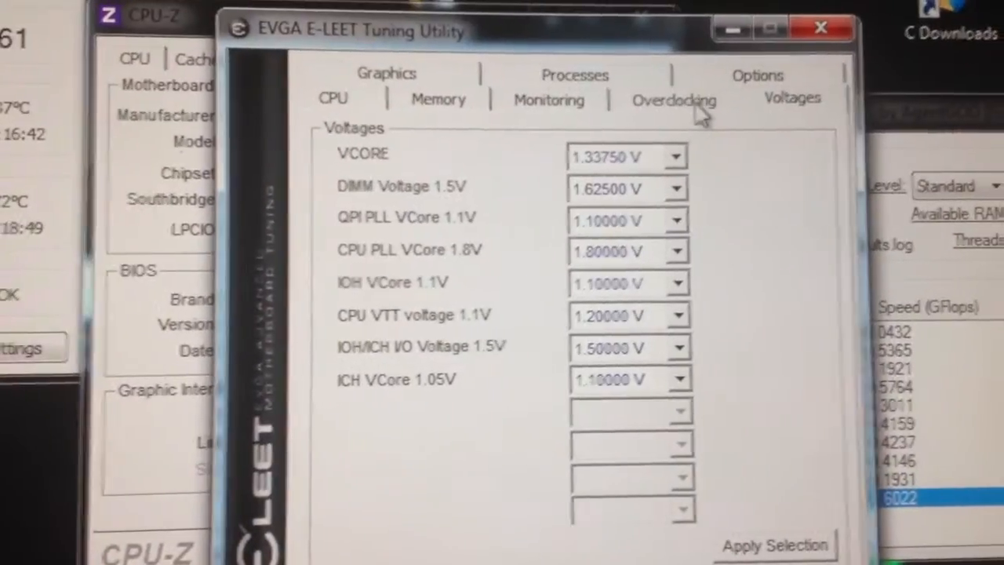
Show E-LEET's clock and turbo settings at 4011 MHz, then the DDR3 memory timings
left_click(673, 100)
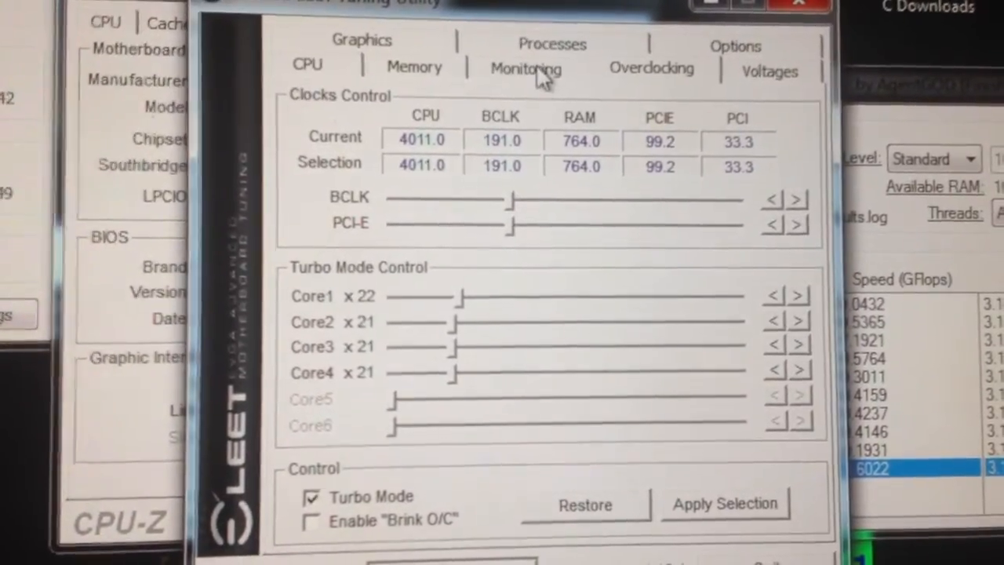
left_click(400, 66)
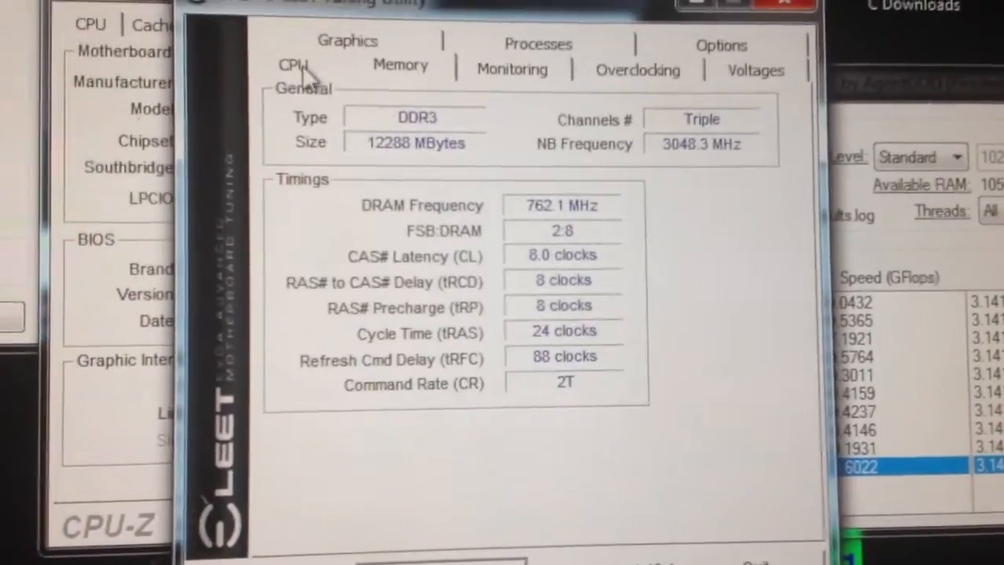